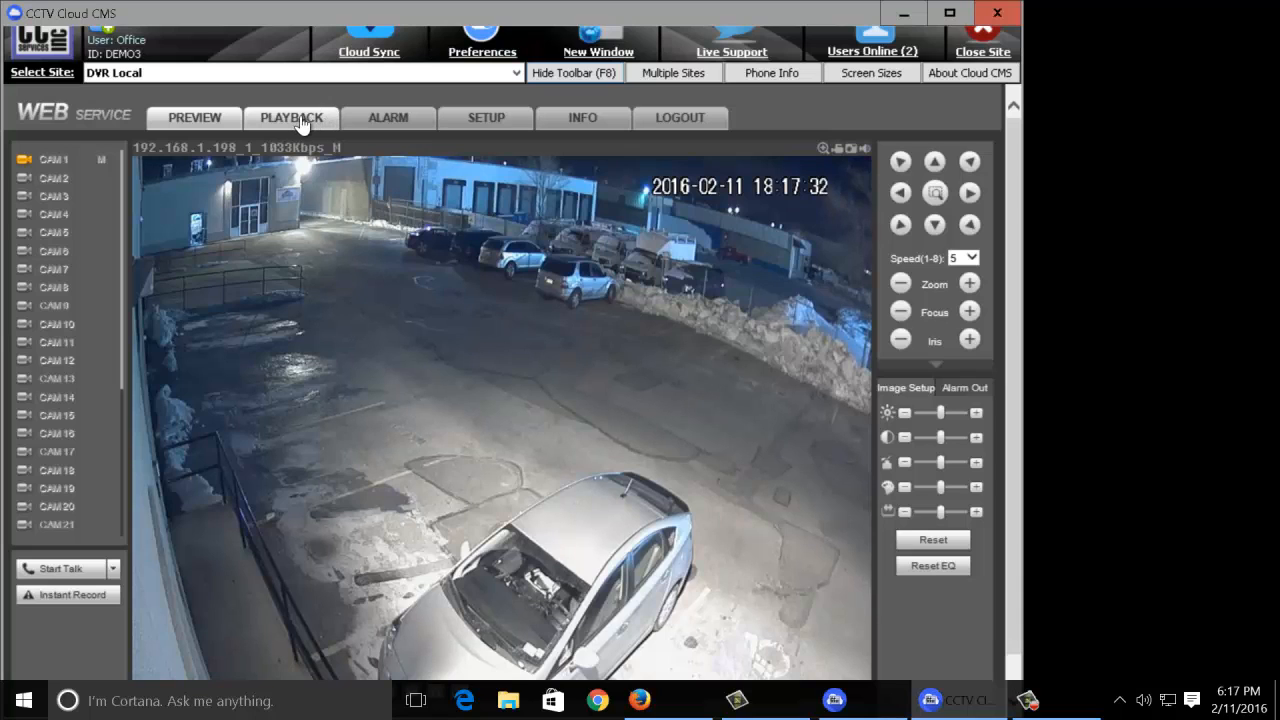
Step: Switch to the Playback page for the local DVR with its February 2016 calendar
left_click(292, 116)
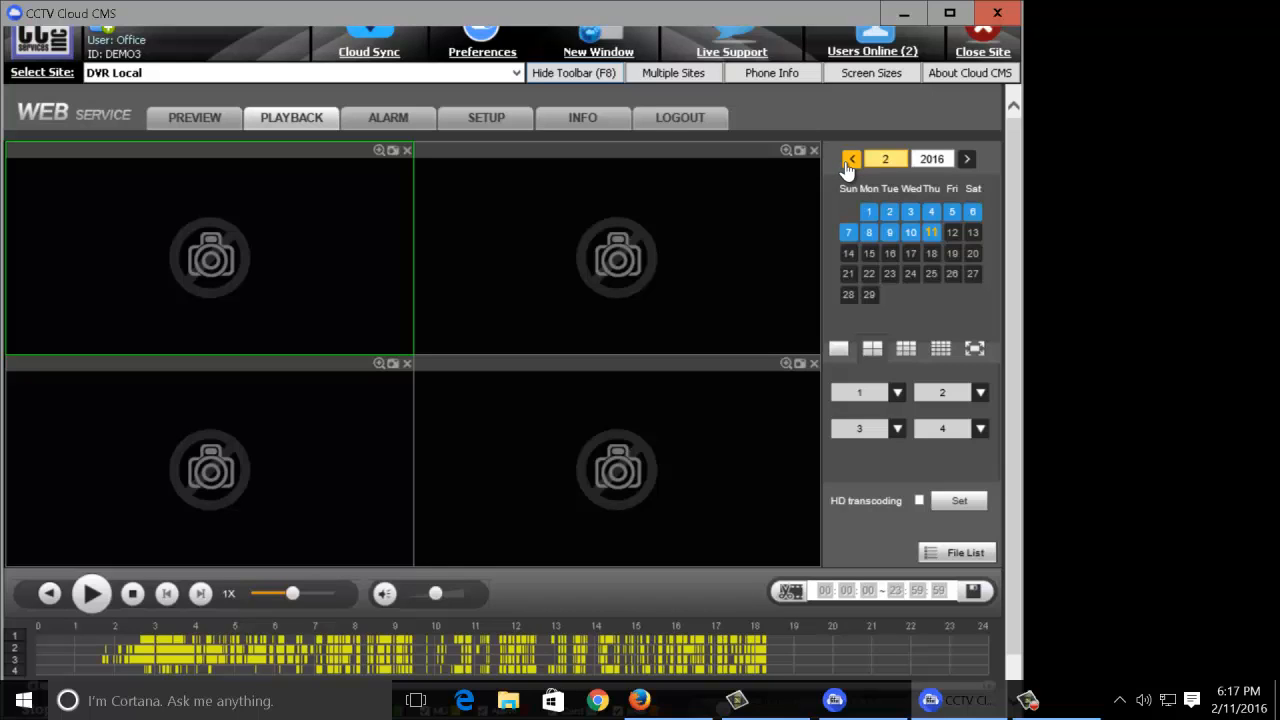
Step: View January 2016 in the calendar, then return to February 2016
left_click(852, 160)
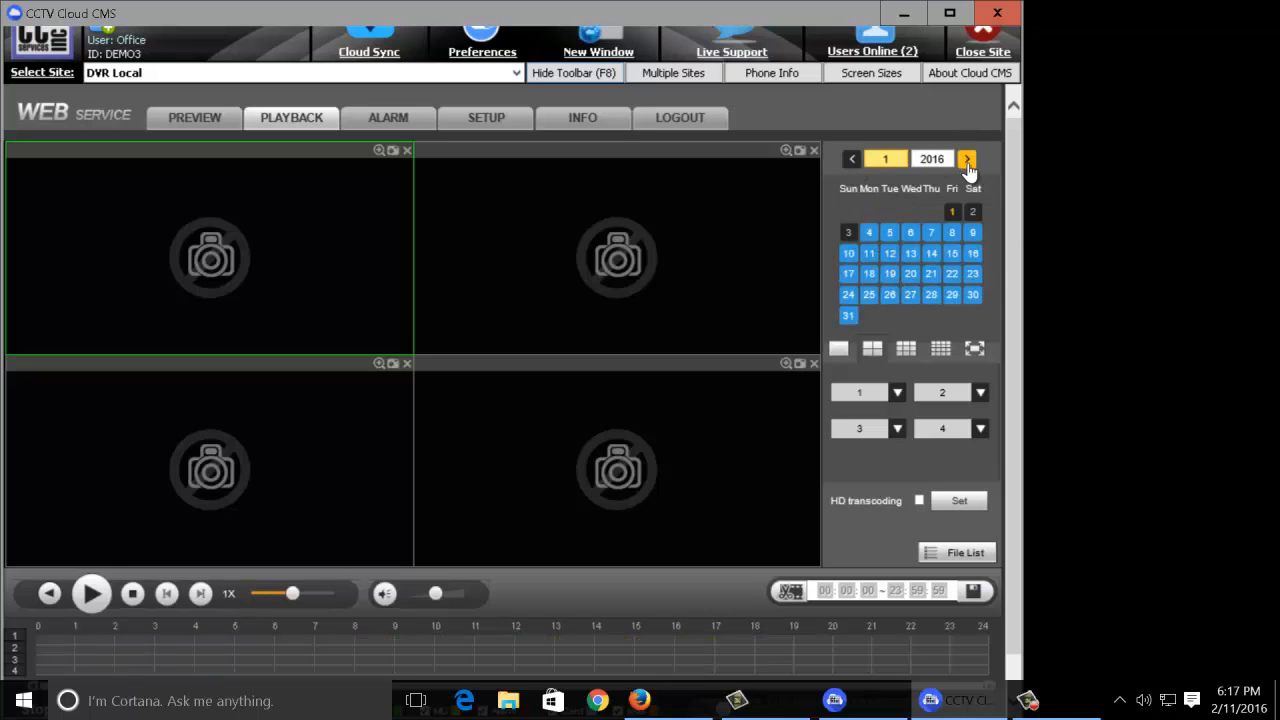
left_click(966, 160)
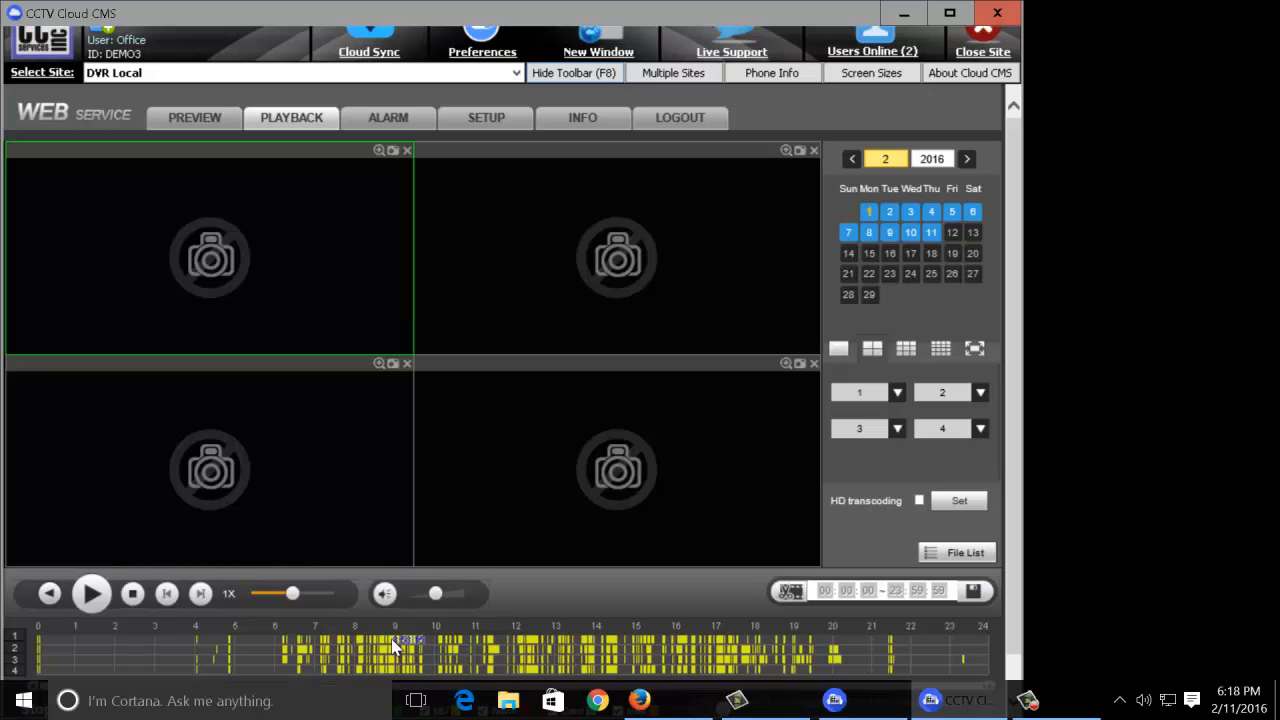
Step: Start playback of the parking-lot footage on the four channels
left_click(92, 592)
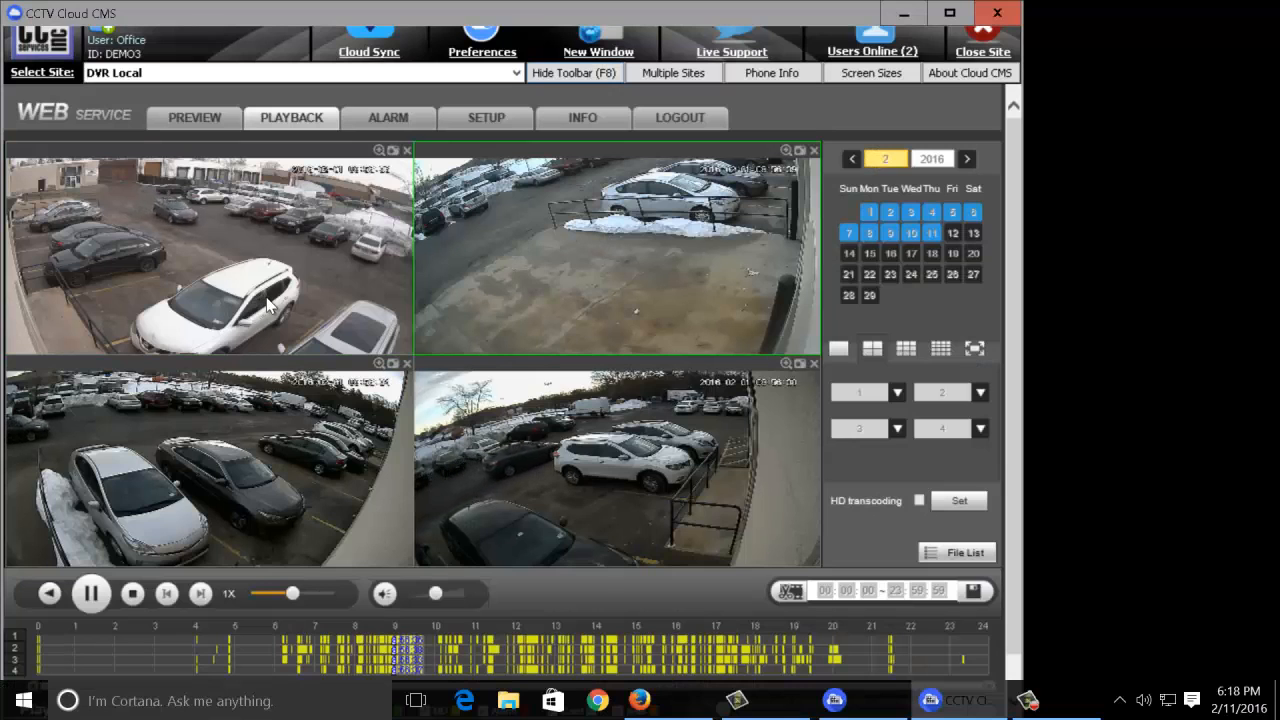
mouse_move(670, 298)
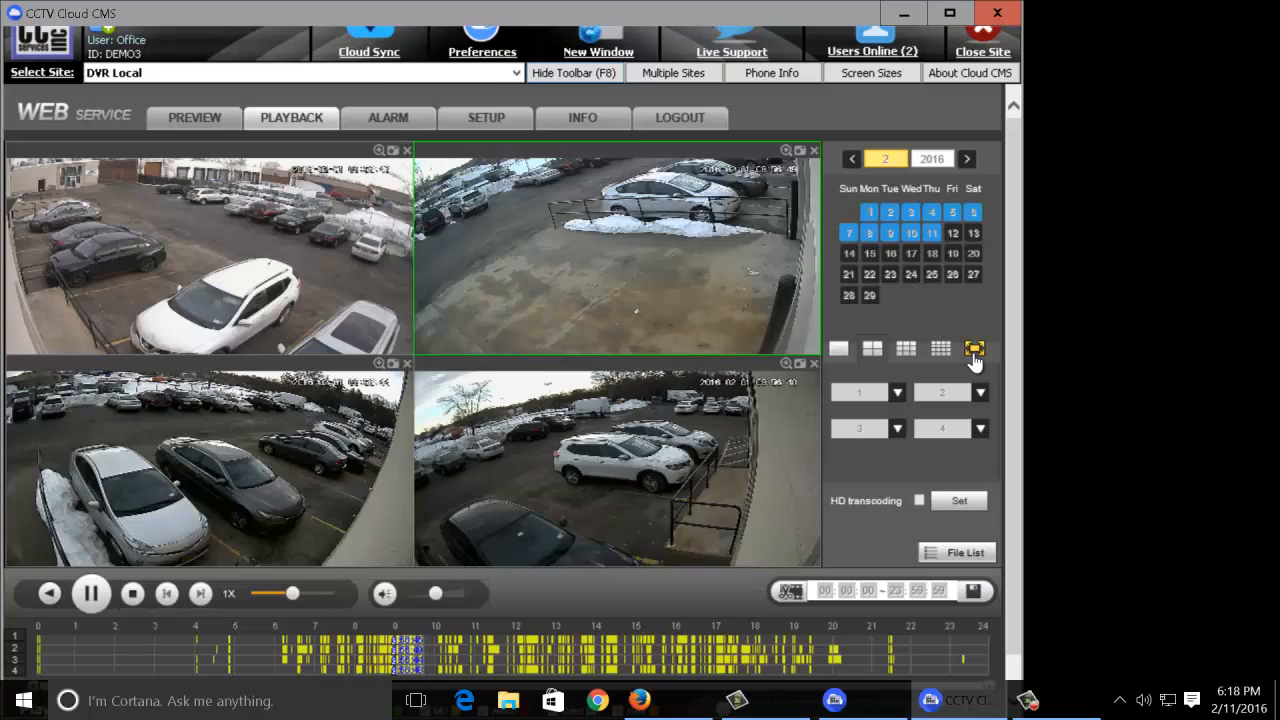
mouse_move(460, 264)
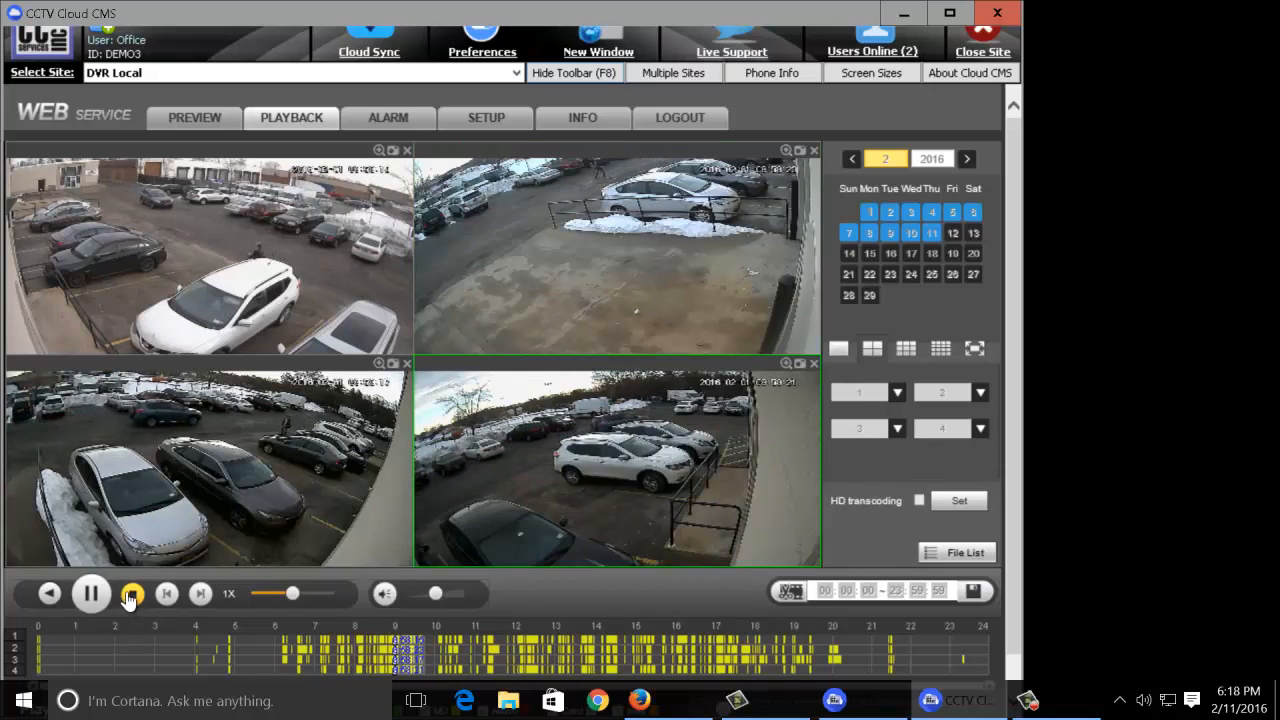
Step: Stop the four-channel playback and switch to a single-pane layout
left_click(132, 592)
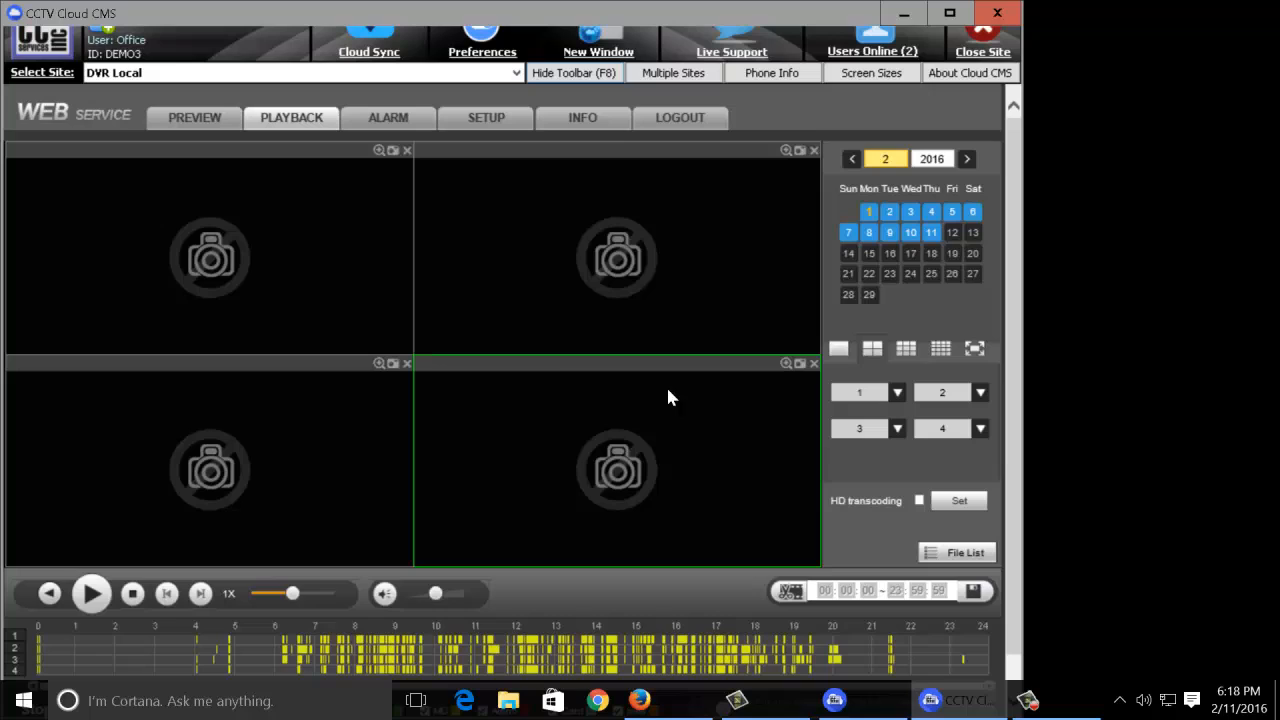
mouse_move(308, 386)
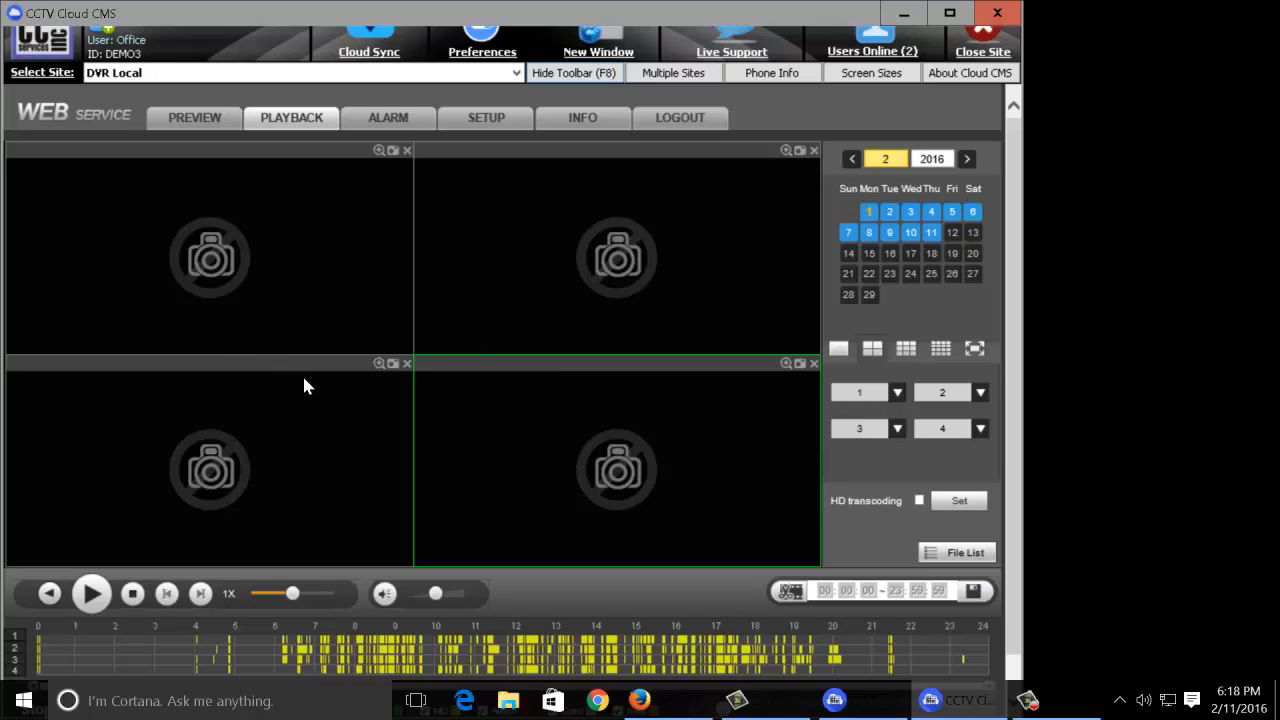
mouse_move(520, 440)
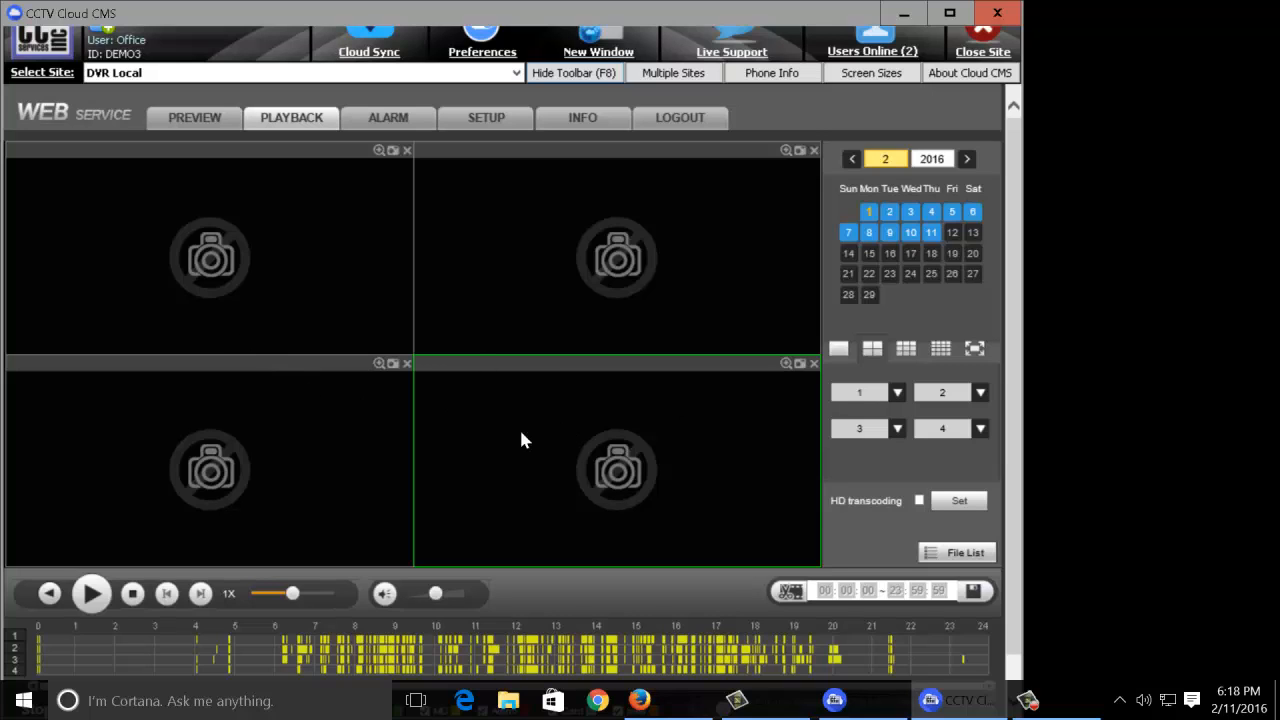
mouse_move(944, 384)
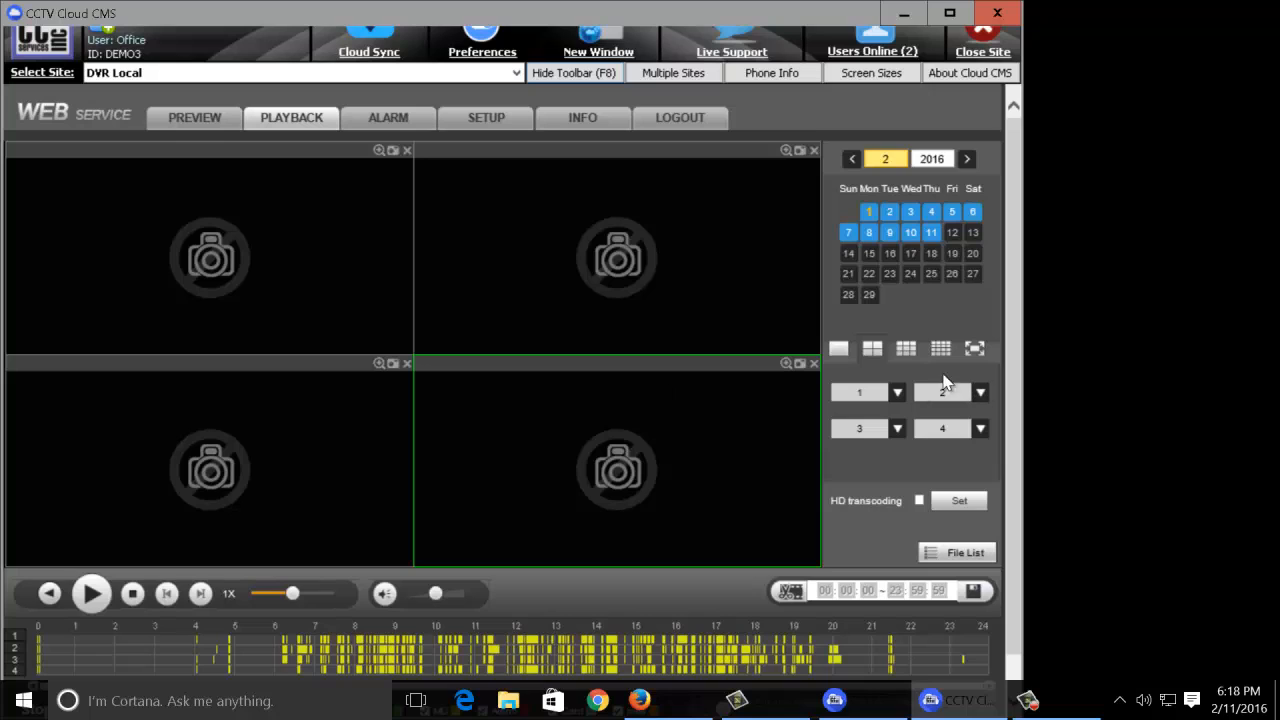
left_click(838, 348)
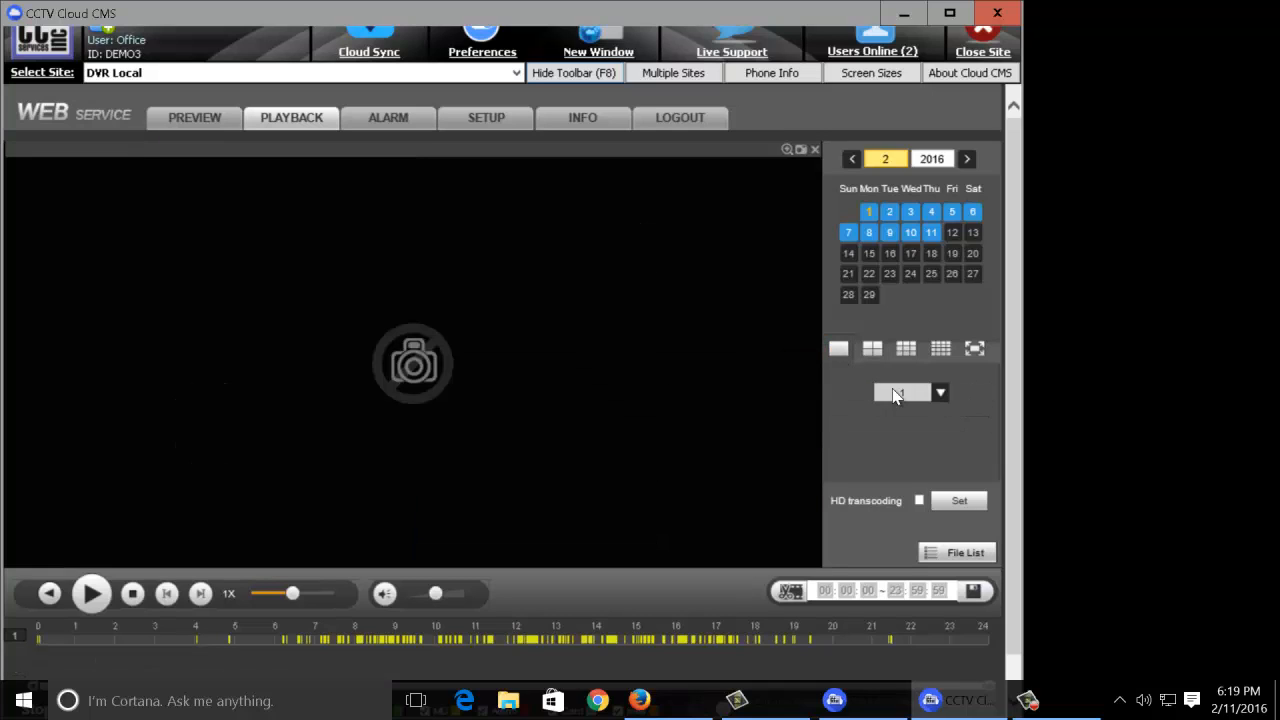
Step: Assign channel 12 to the single pane and reveal the recording-type filters
left_click(940, 390)
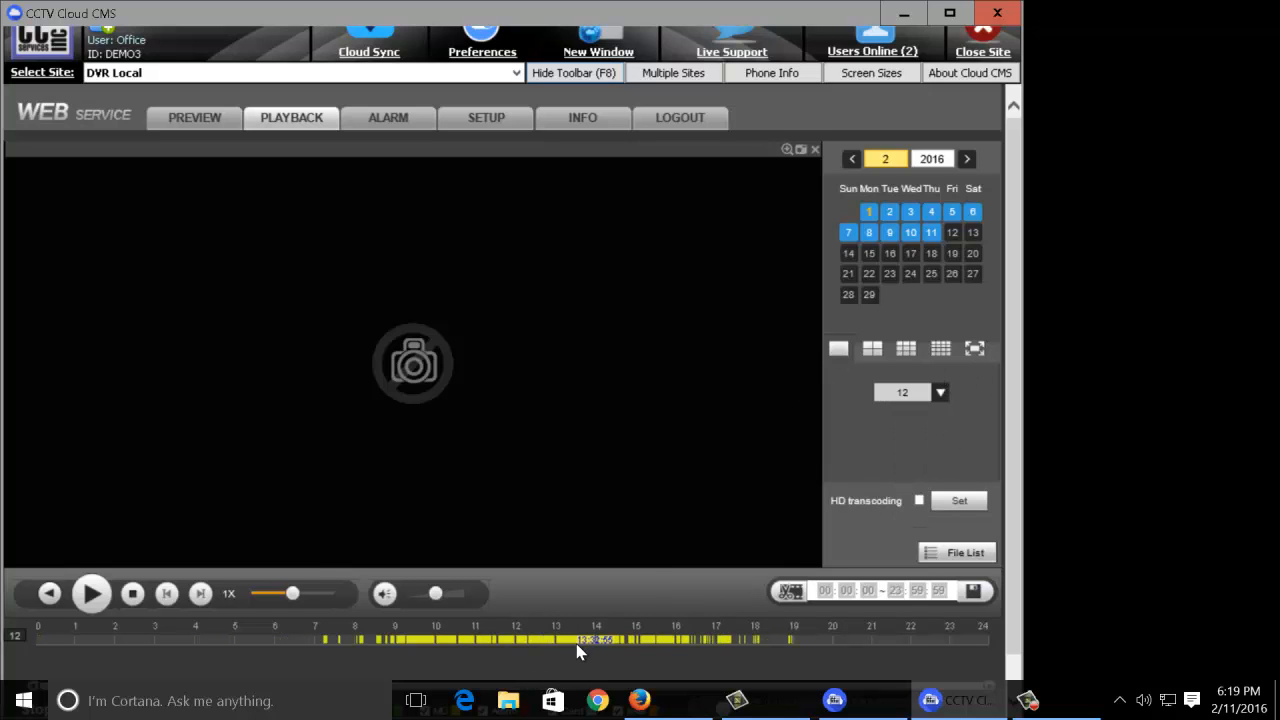
left_click(92, 592)
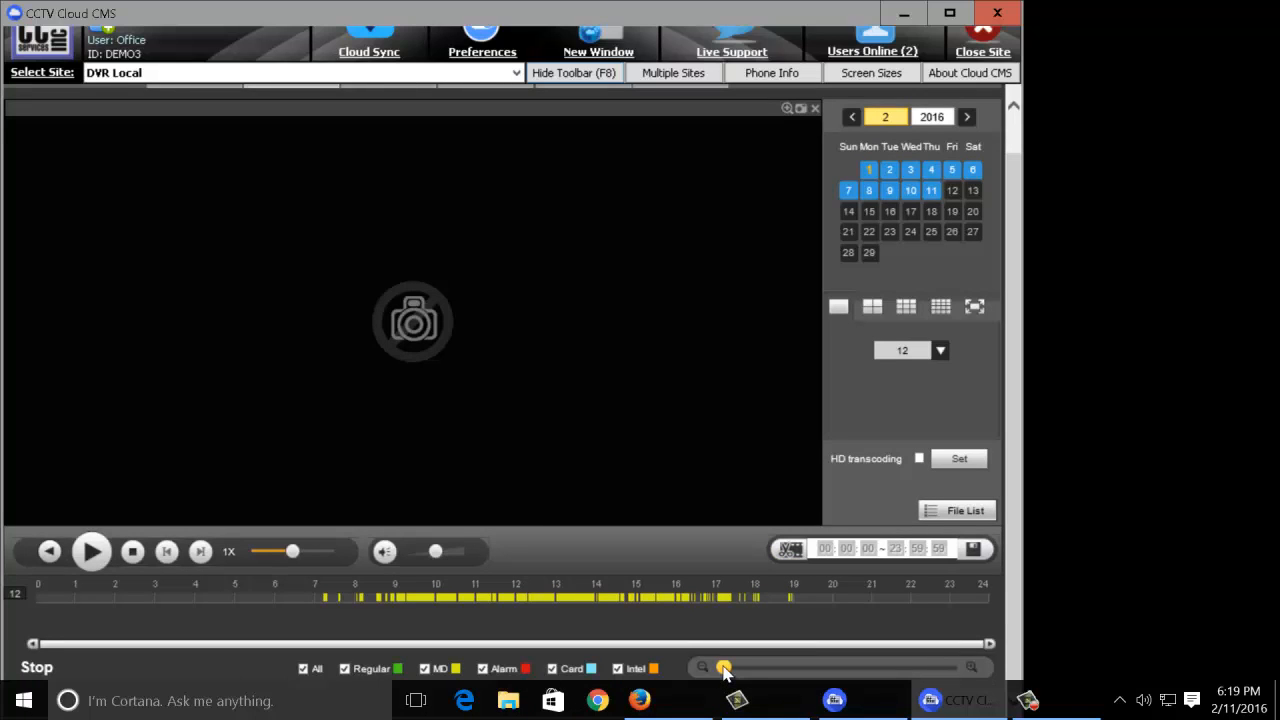
Step: Zoom the recording timeline in to a minutes scale
left_click_drag(724, 668, 784, 668)
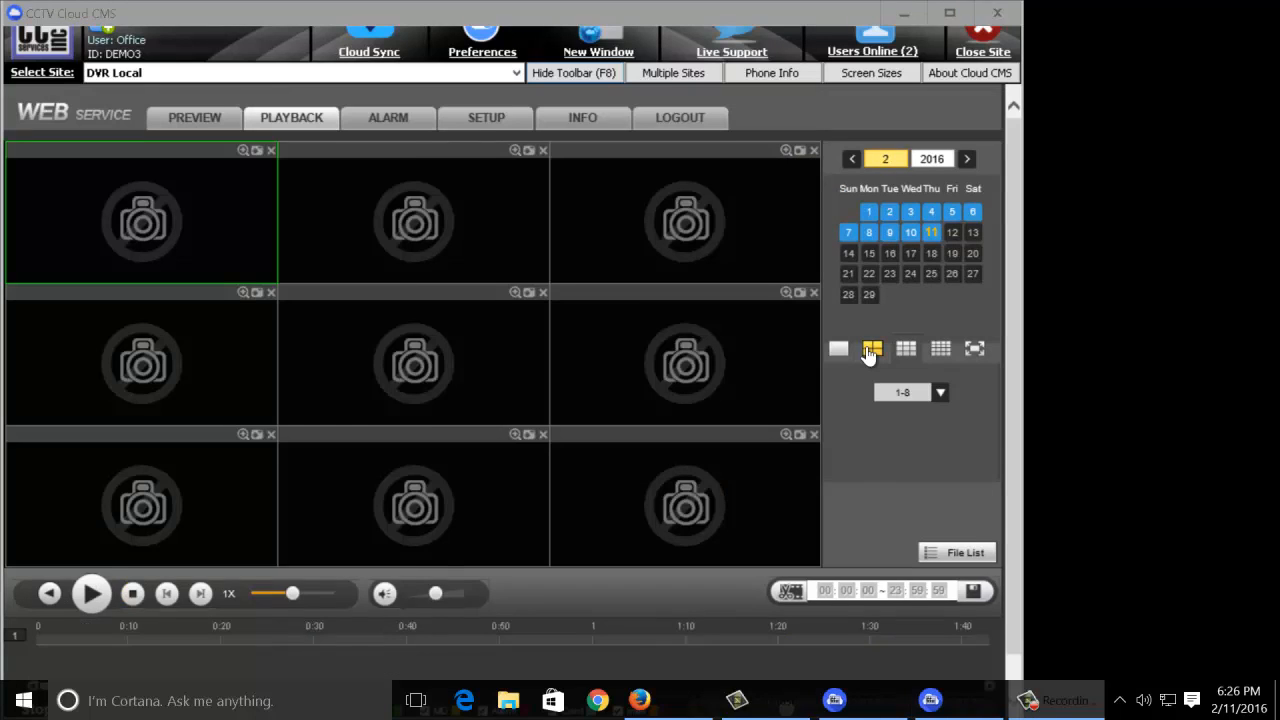
Step: Step the grid through four and nine panes to a sixteen-pane layout for channels 1–16
left_click(872, 348)
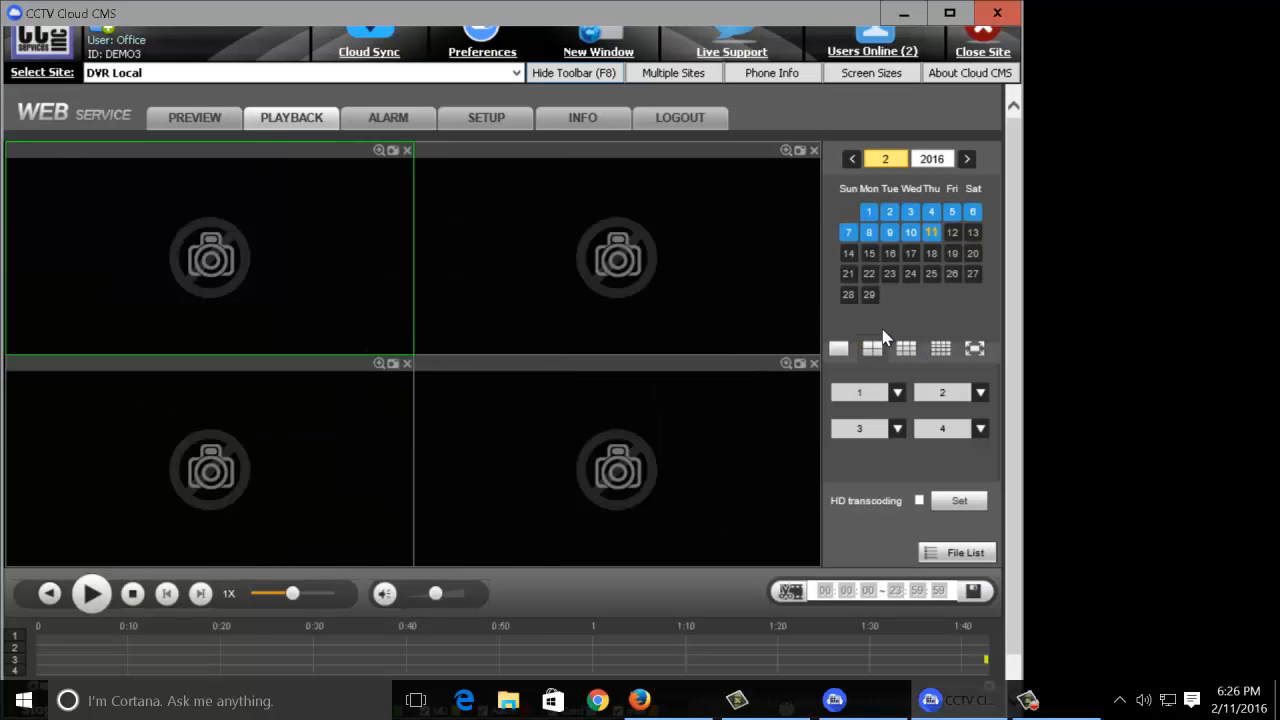
left_click(904, 348)
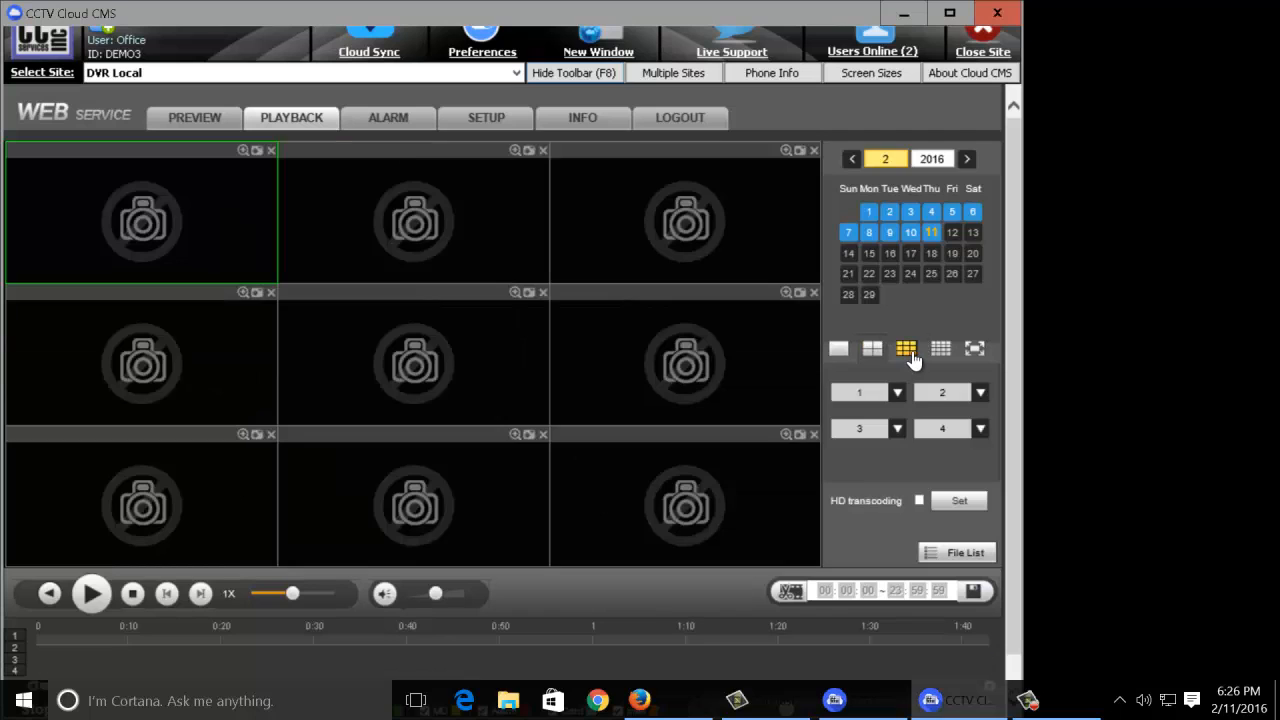
left_click(940, 348)
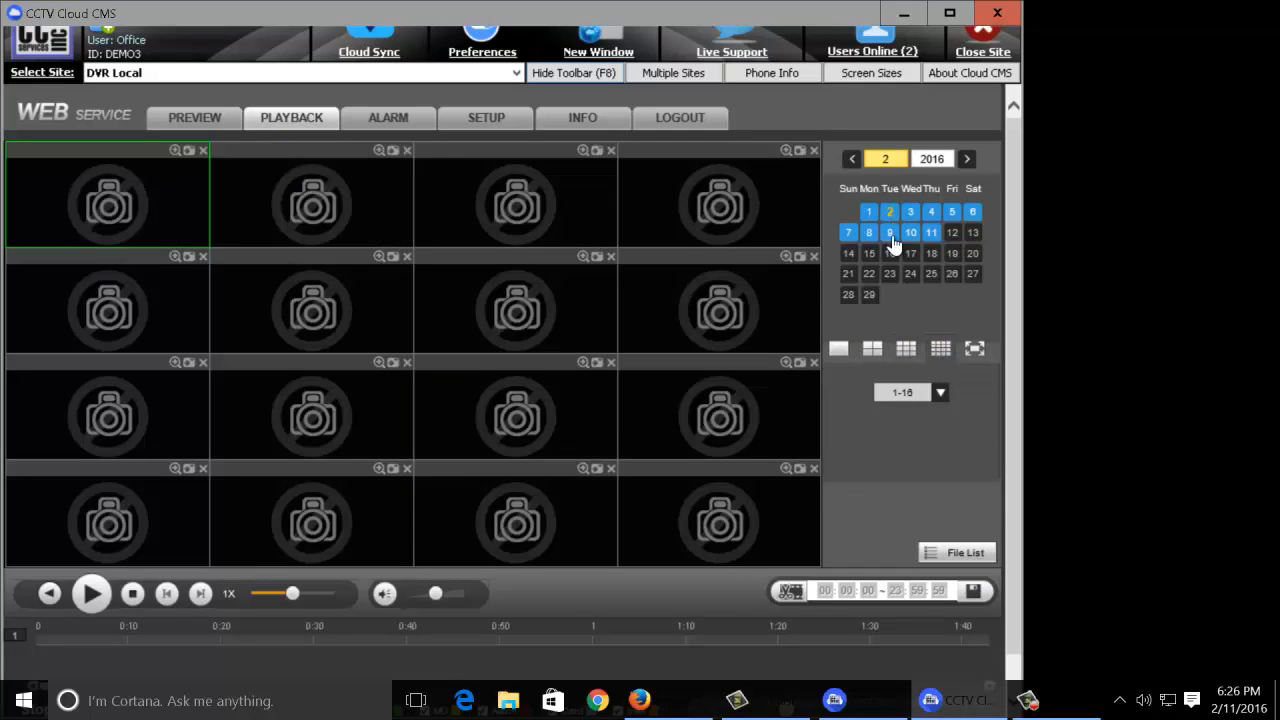
mouse_move(916, 486)
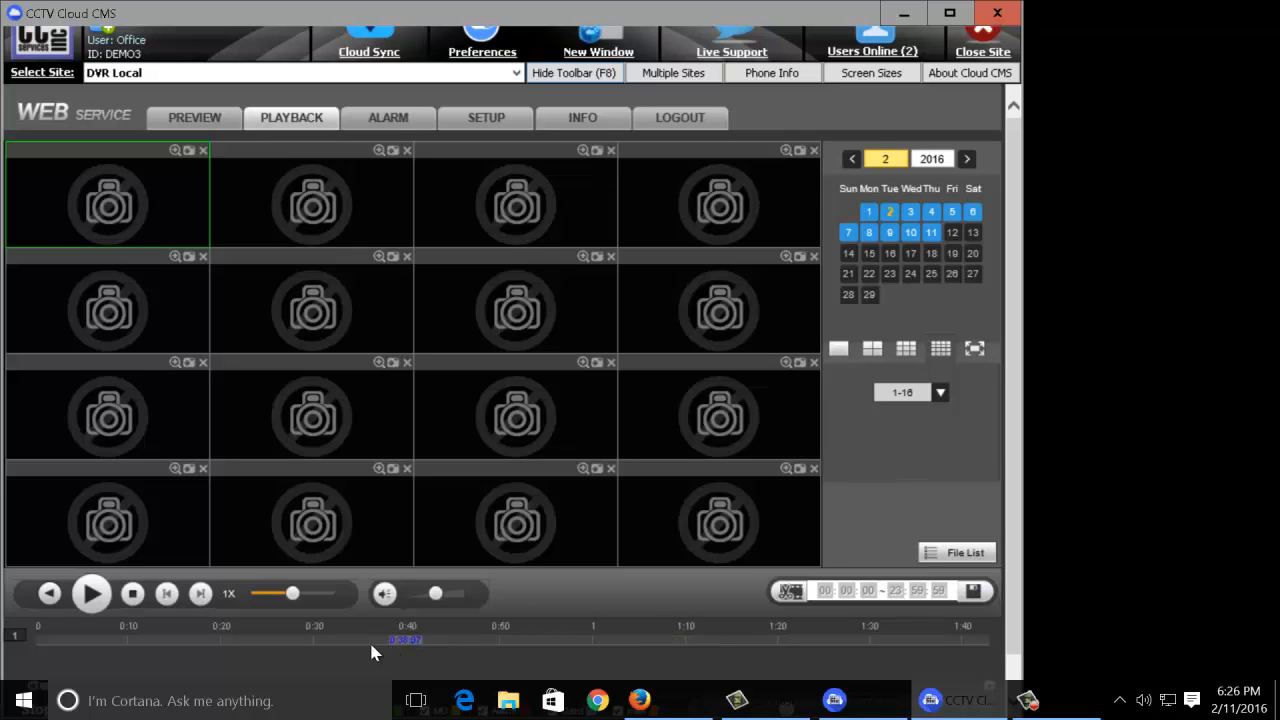
mouse_move(1036, 626)
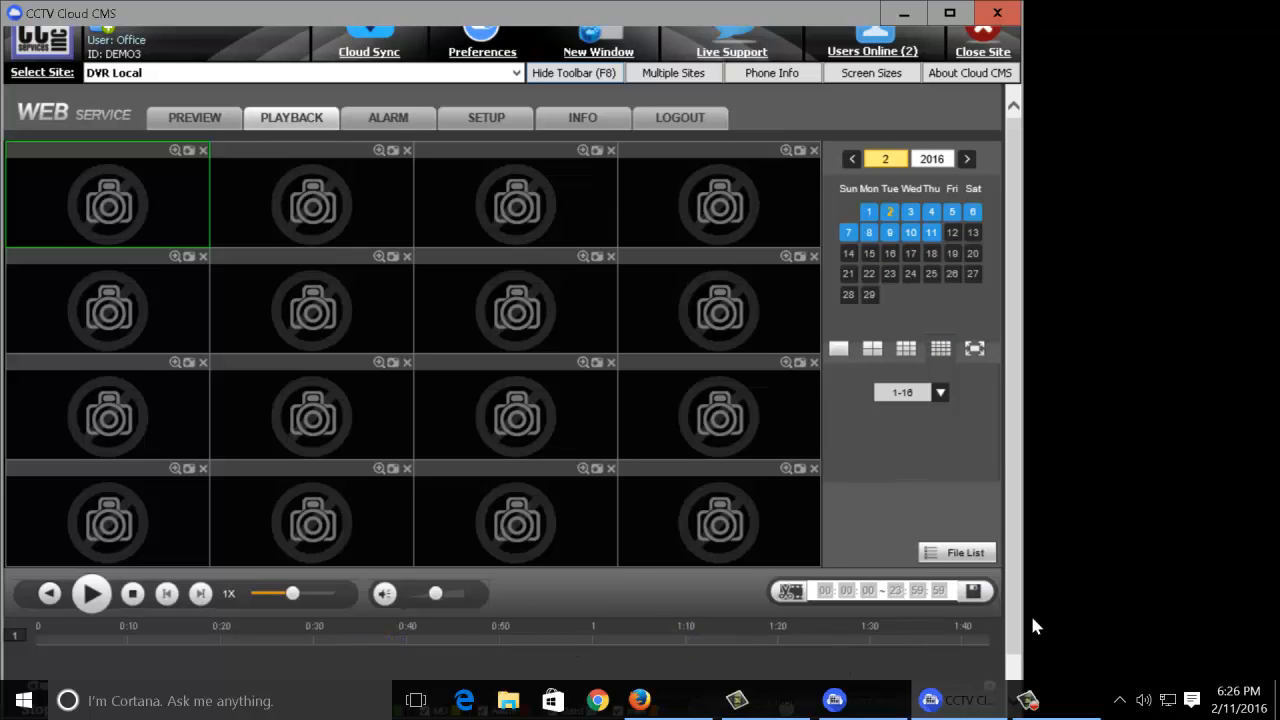
mouse_move(990, 668)
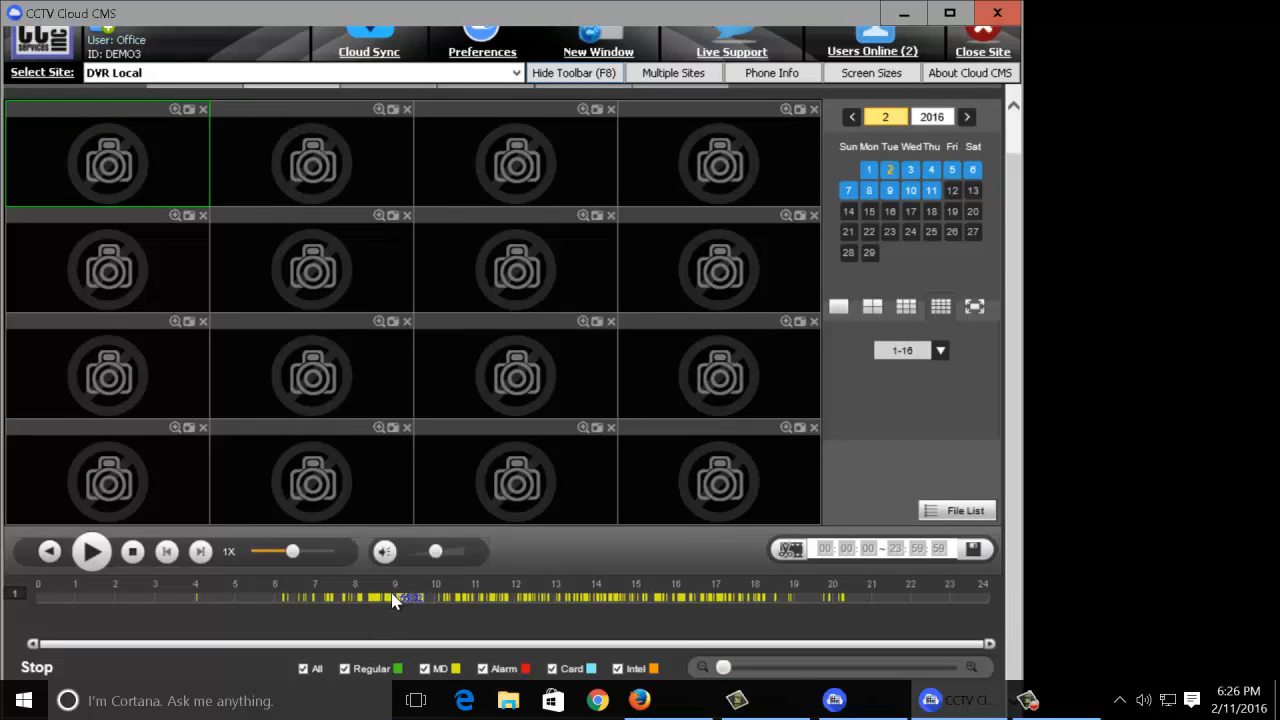
Step: Play all sixteen channels and maximise the kitchen camera pane
left_click(92, 552)
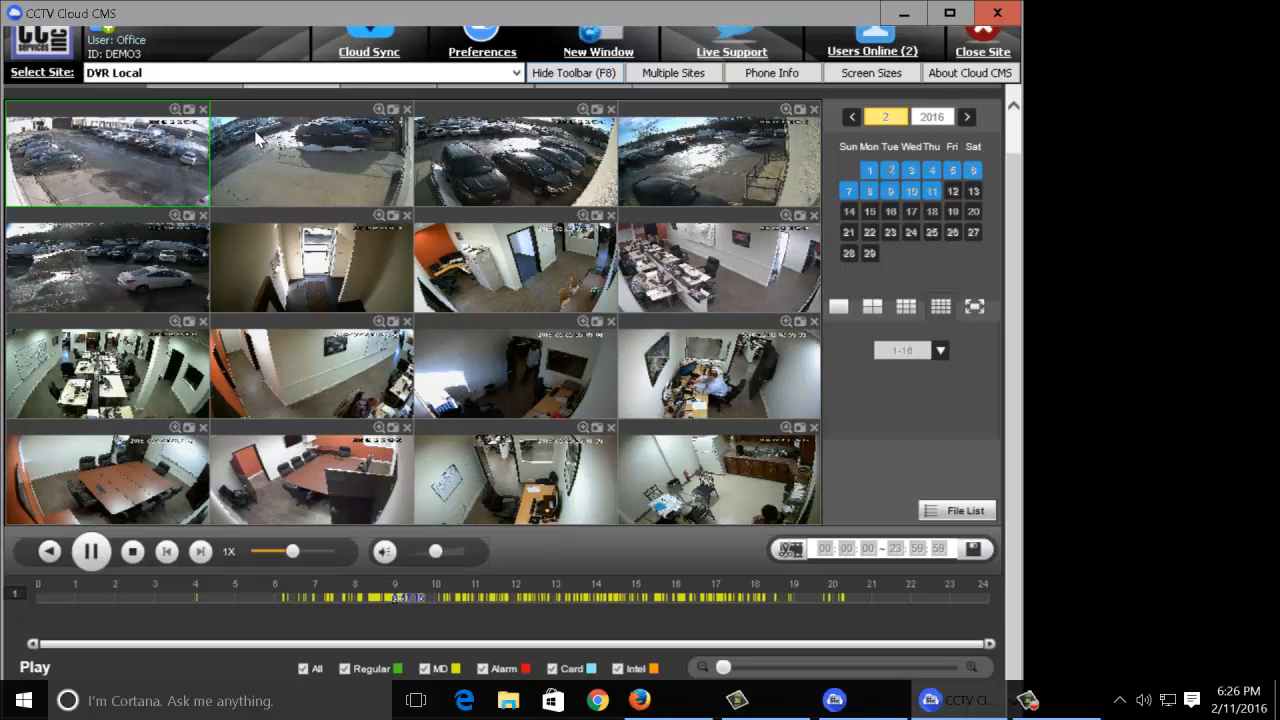
left_click(310, 156)
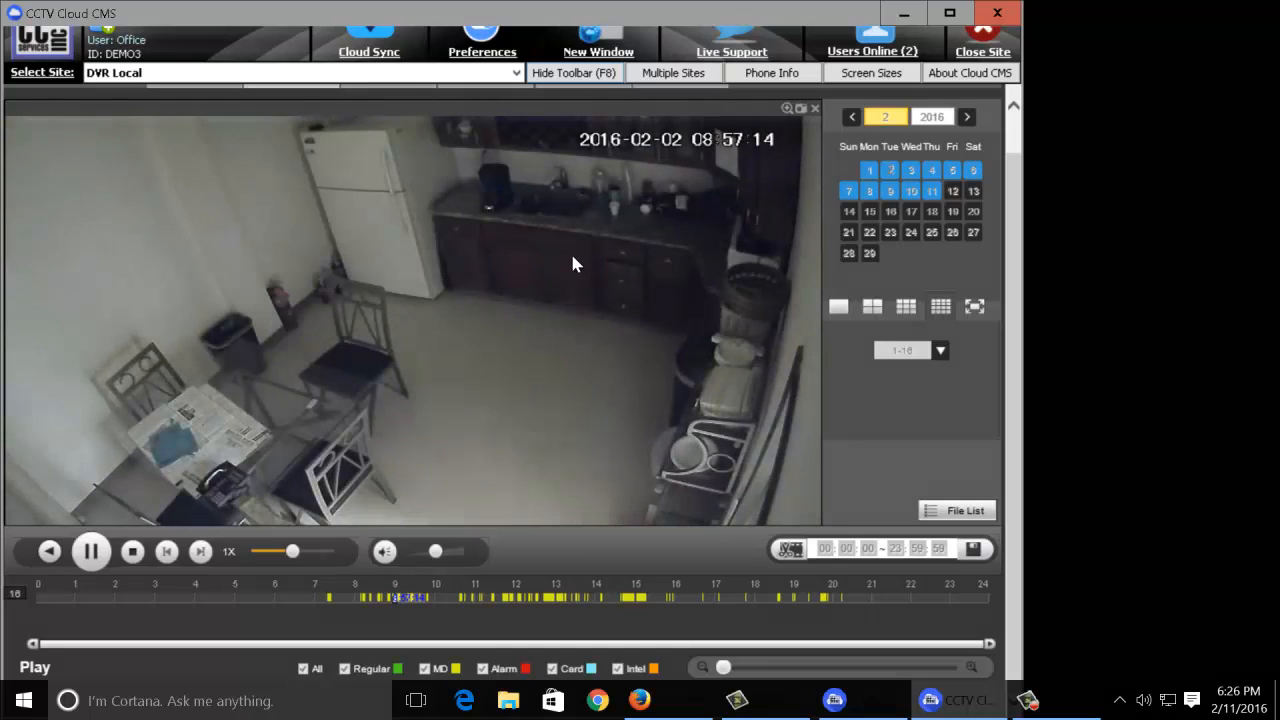
Step: Return from the maximised kitchen camera to the full sixteen-camera grid
left_click(940, 308)
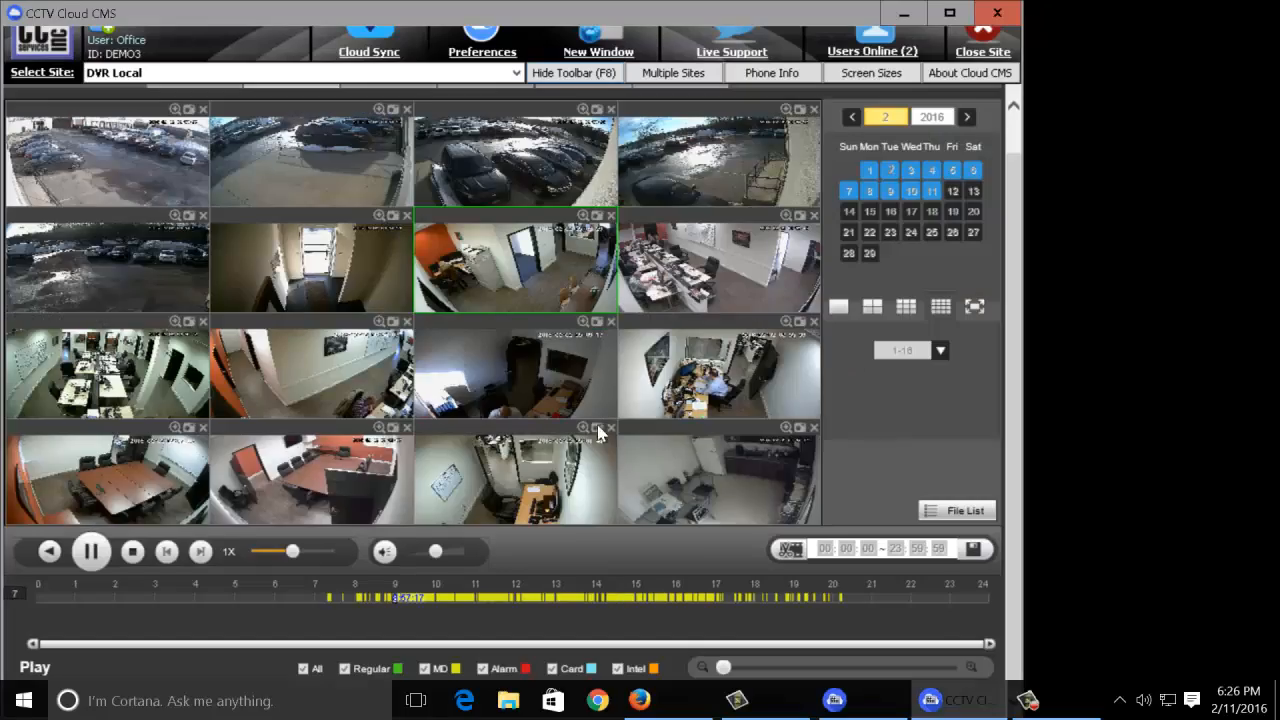